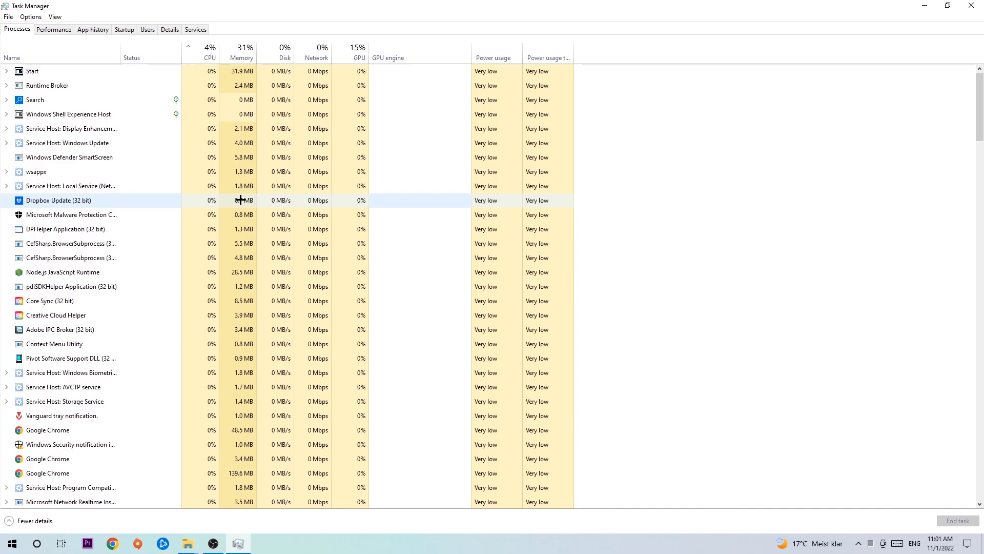
Review the Task Manager process list, then open Display settings from the desktop context menu.
scroll(down, 3)
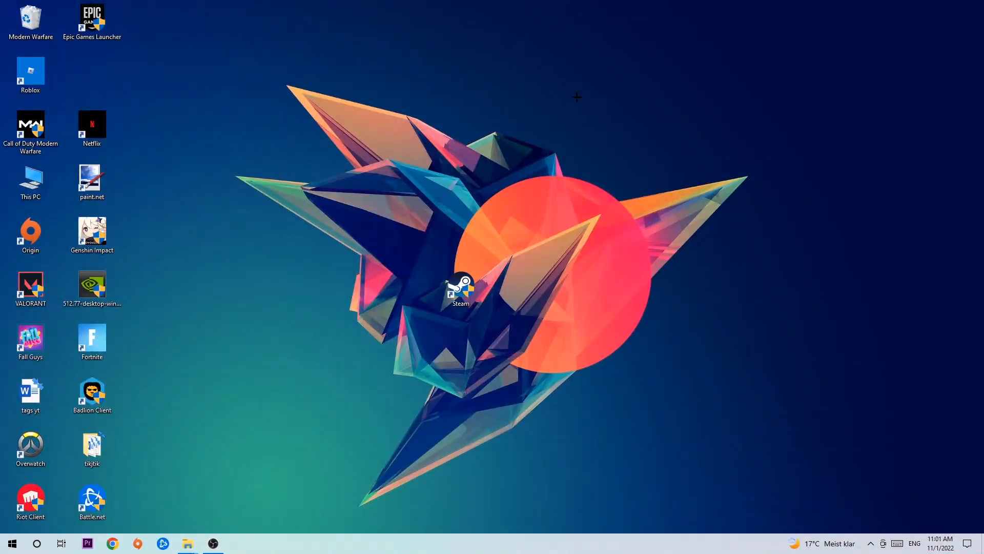
mouse_move(782, 180)
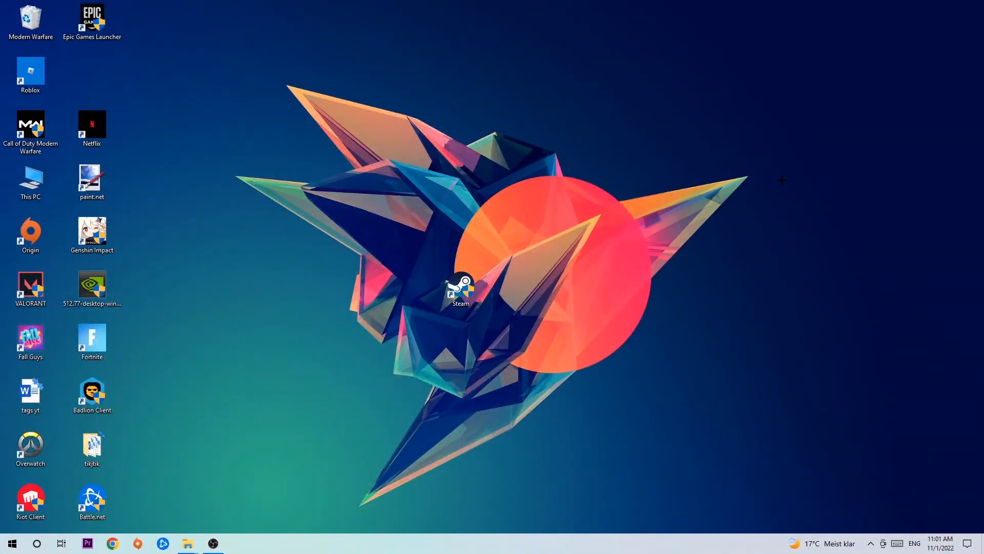
right_click(676, 134)
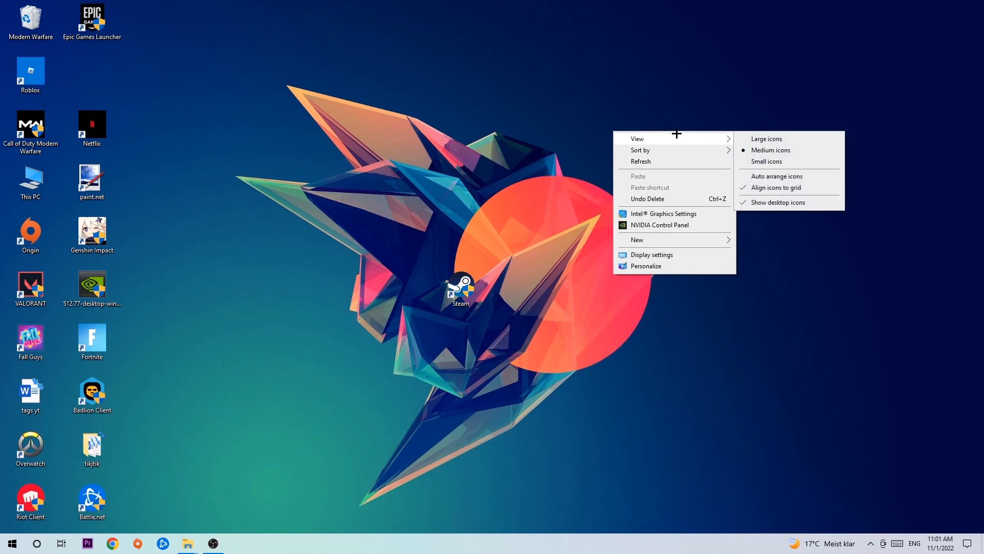
mouse_move(668, 239)
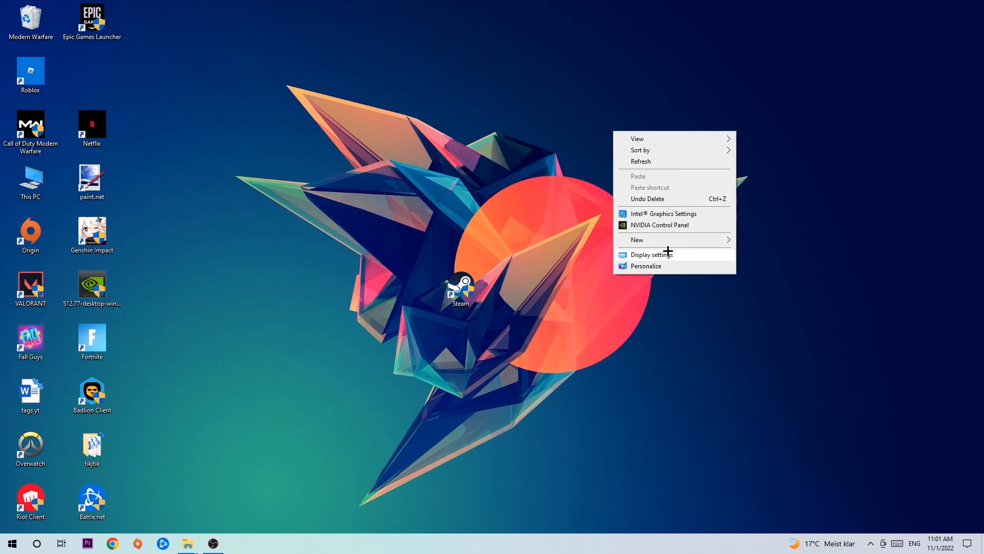
click(650, 255)
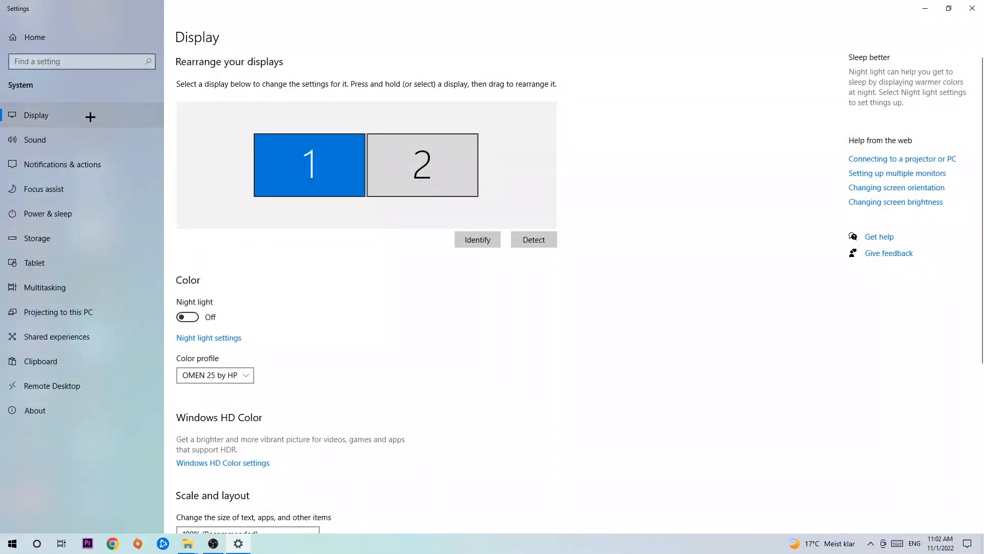
mouse_move(195, 159)
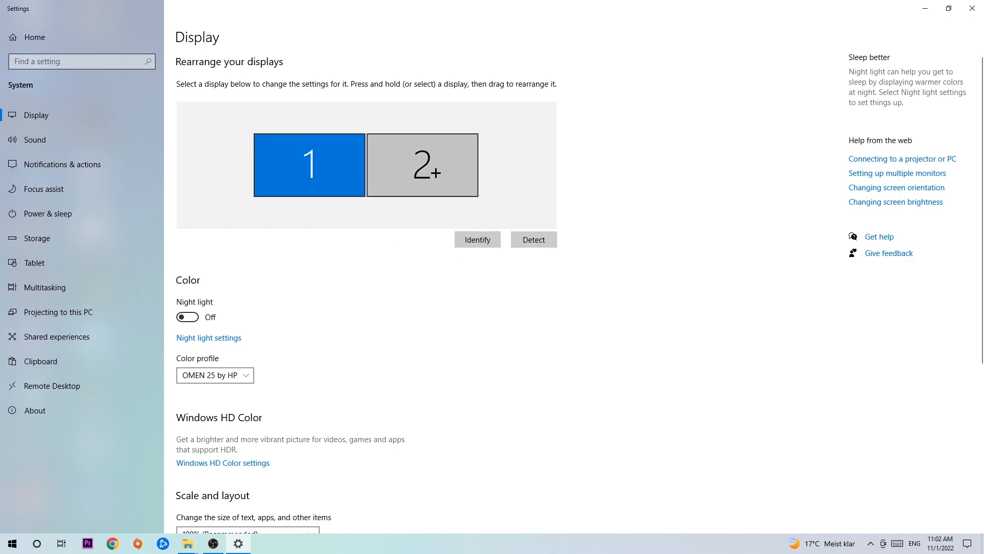
Confirm 100% scaling and 1920 × 1080 resolution, then reopen Settings from Start.
scroll(down, 3)
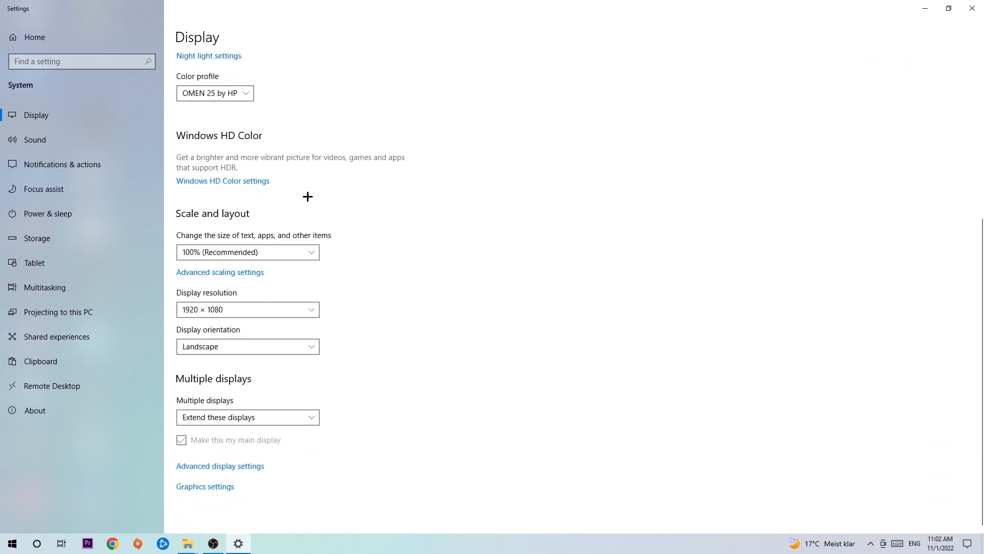
mouse_move(252, 233)
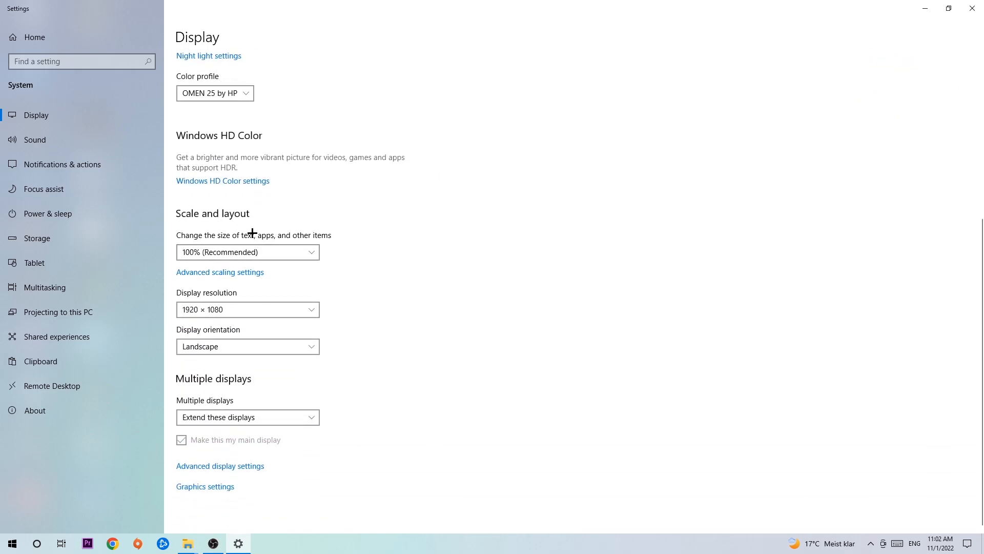
mouse_move(356, 228)
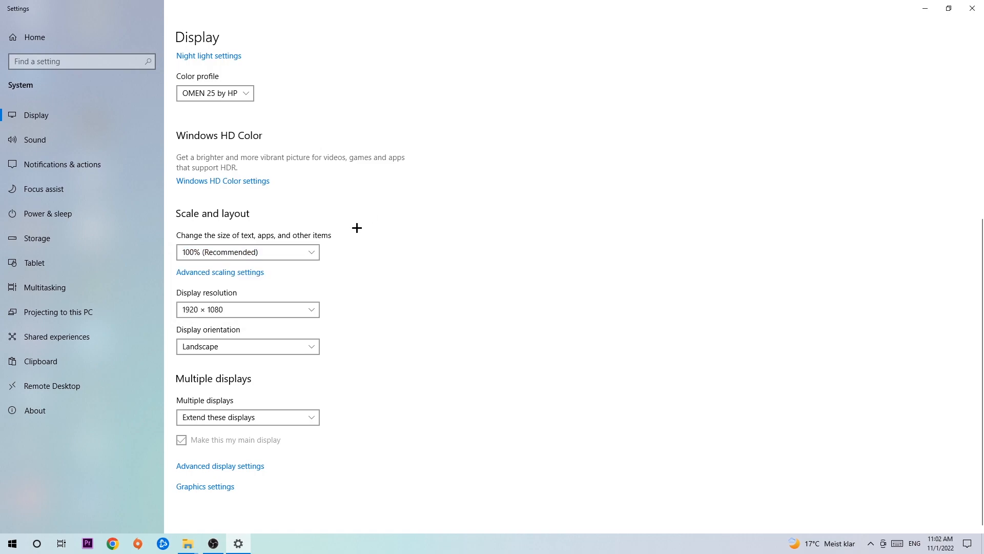
mouse_move(366, 253)
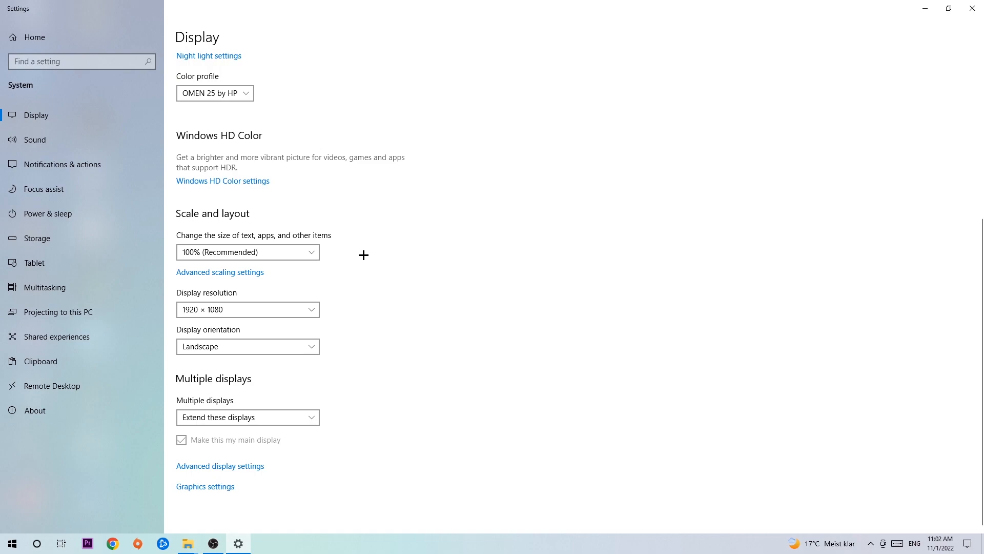
mouse_move(360, 256)
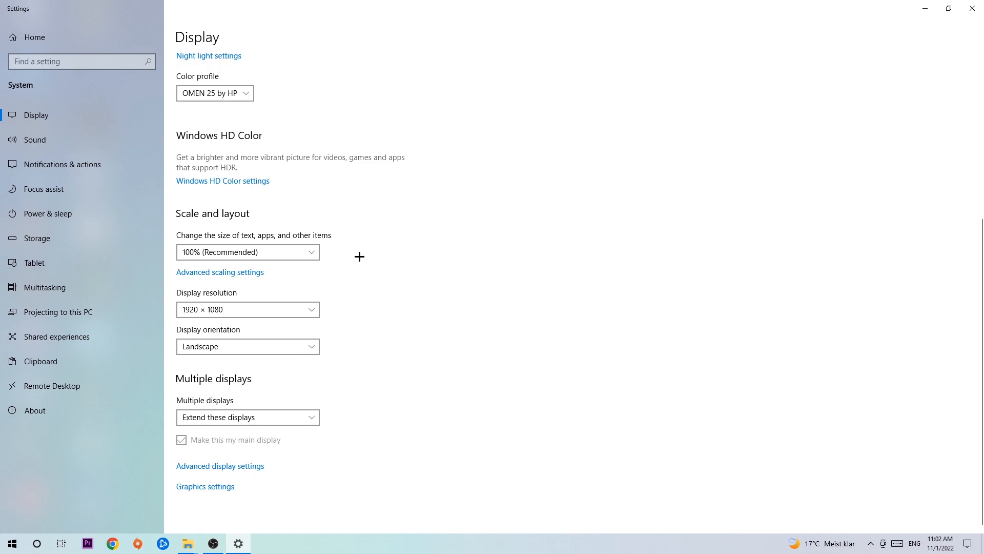
mouse_move(972, 8)
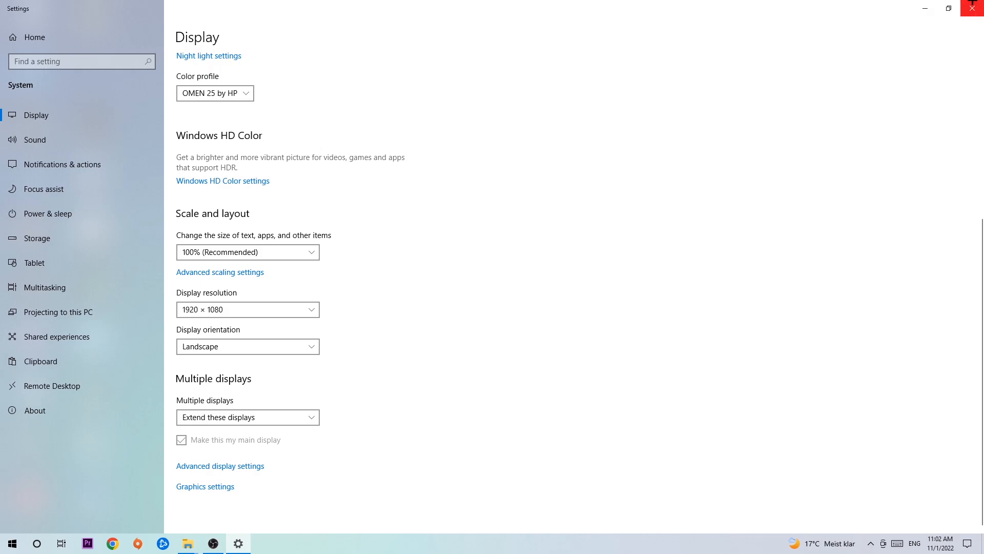
click(972, 8)
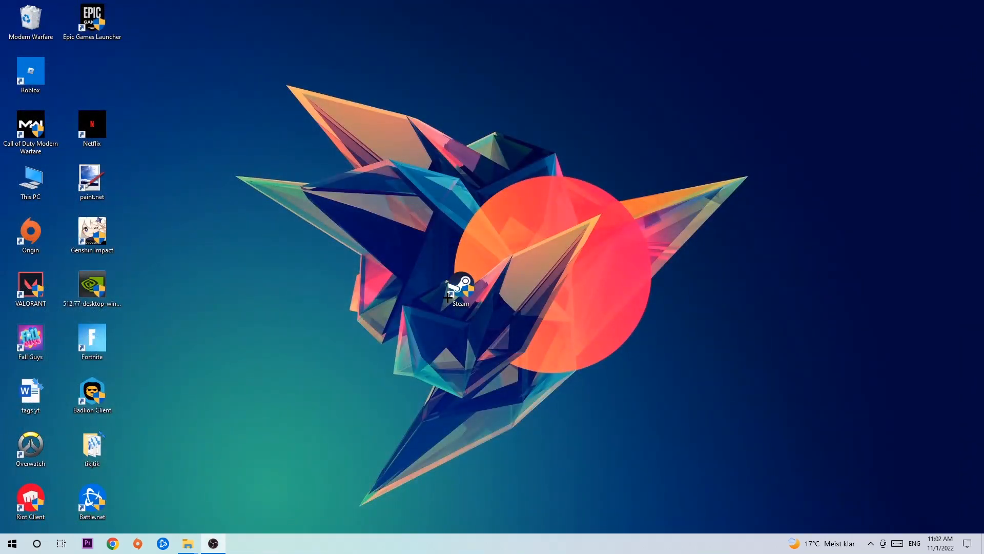
click(12, 543)
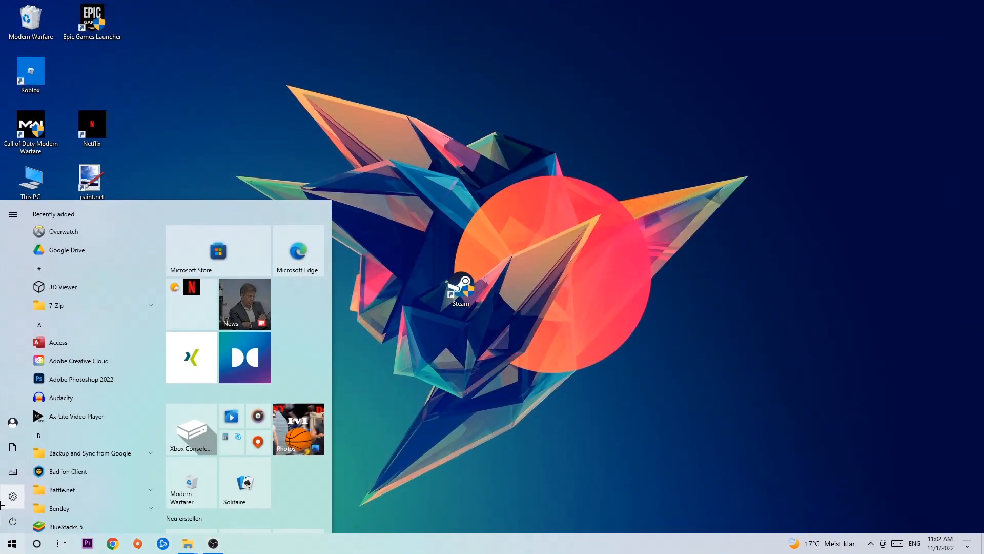
click(12, 496)
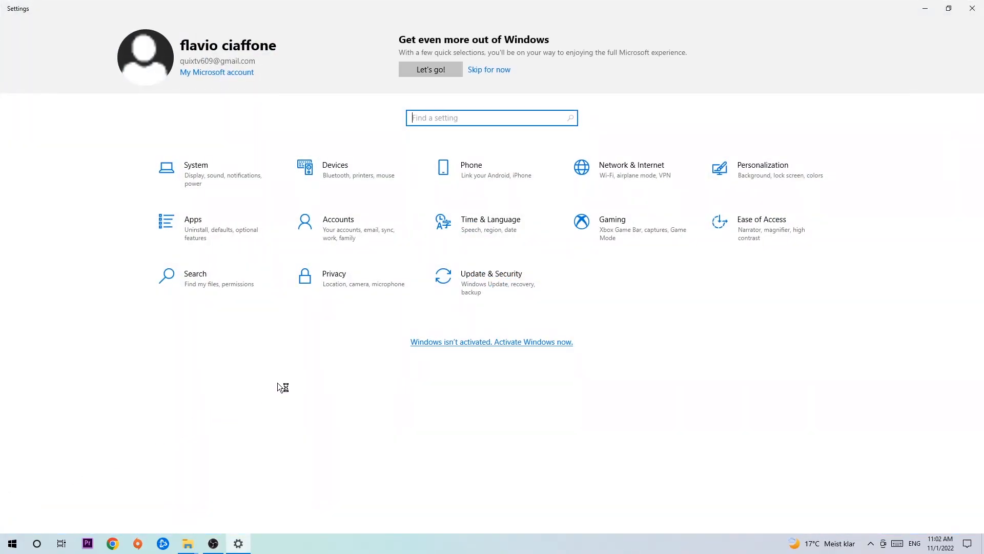
Open Update & Security's Windows Update page to see the 'You're up to date' status.
click(491, 278)
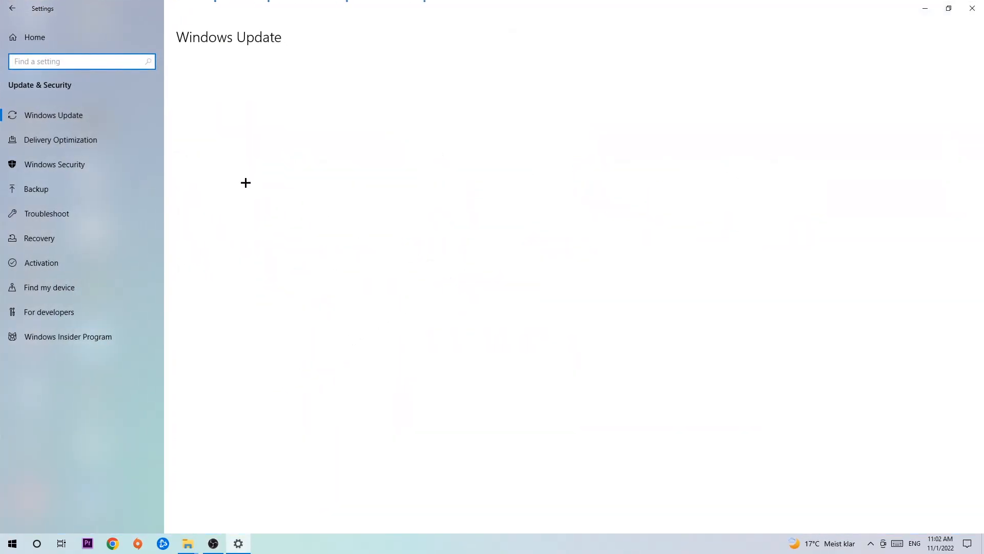
click(53, 115)
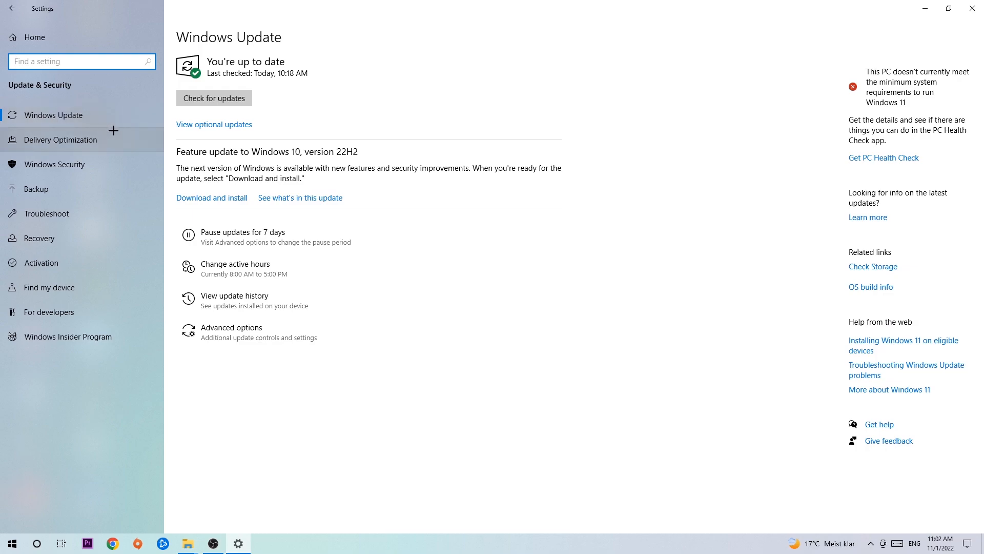
mouse_move(336, 86)
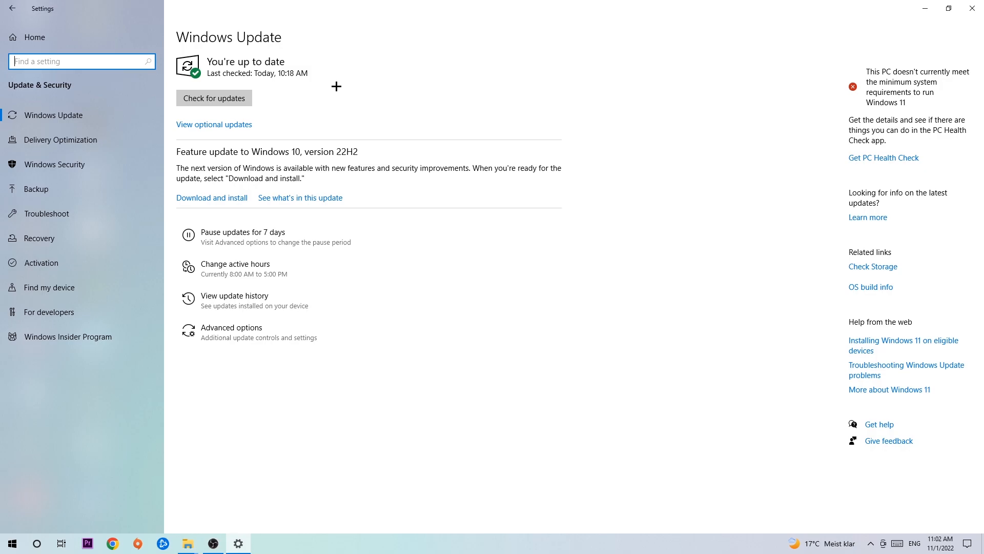
mouse_move(868, 3)
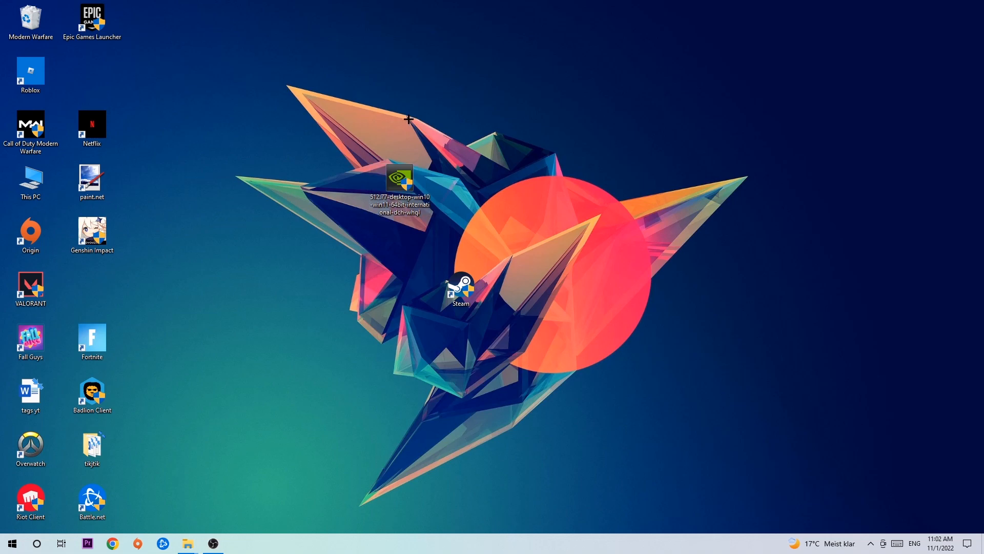
mouse_move(406, 140)
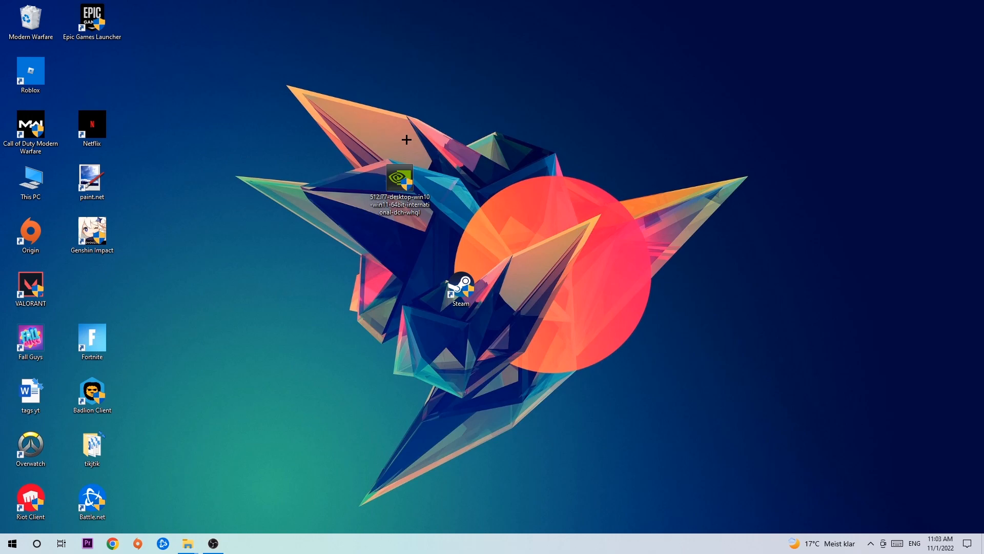
mouse_move(394, 158)
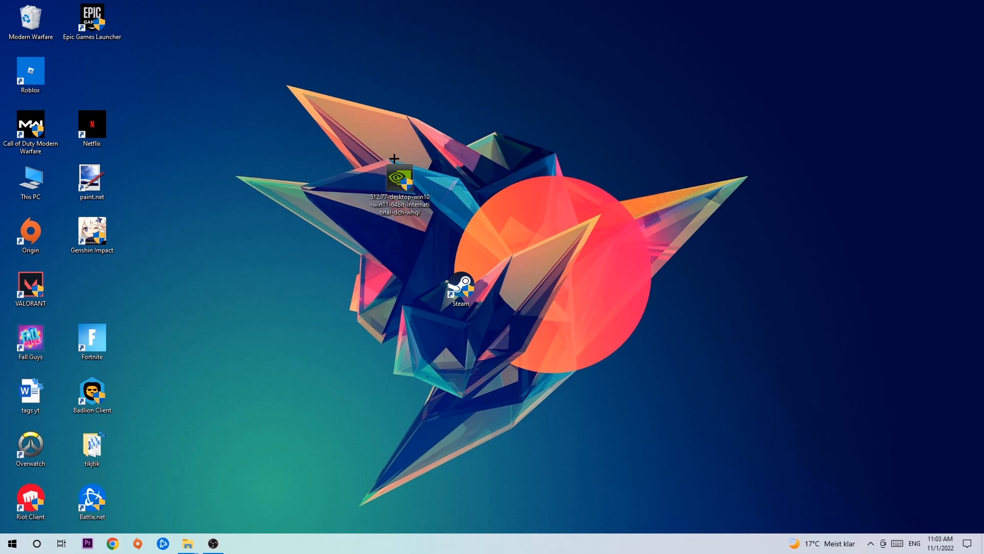